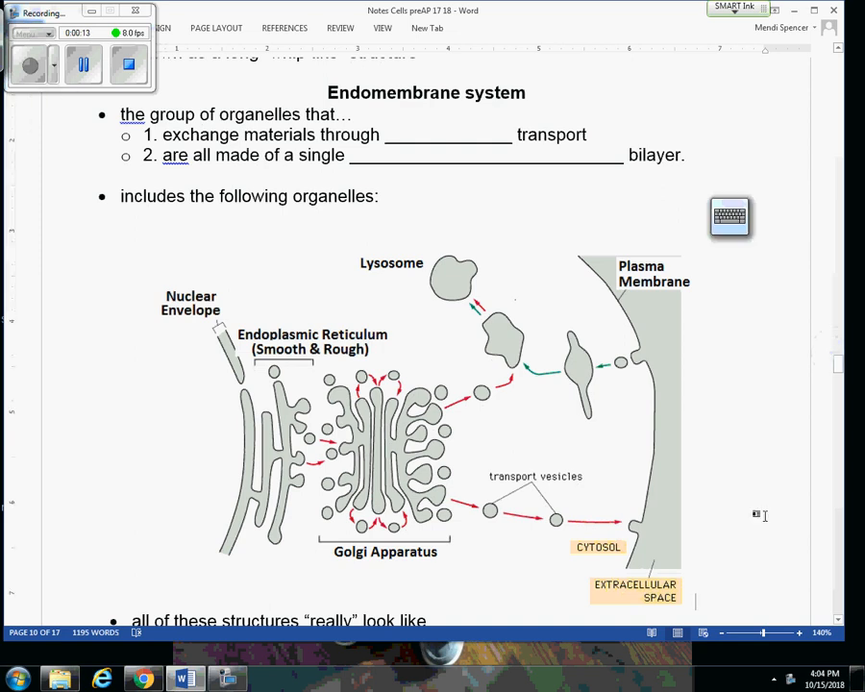
# Ink 'move' into the blank after 'help SINGLE-CELLS' in the Flagella notes
pyautogui.scroll(3)
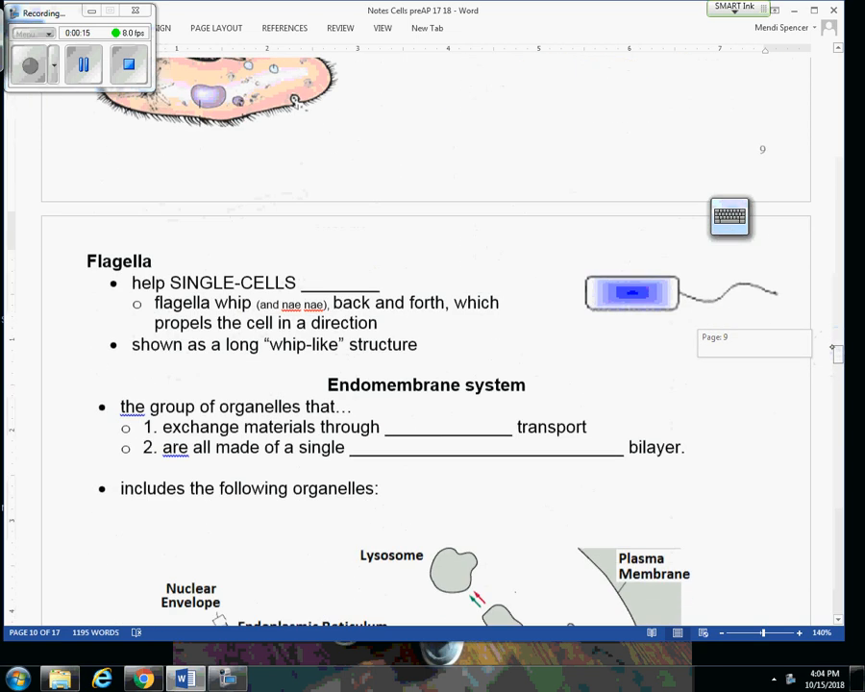
pyautogui.scroll(-3)
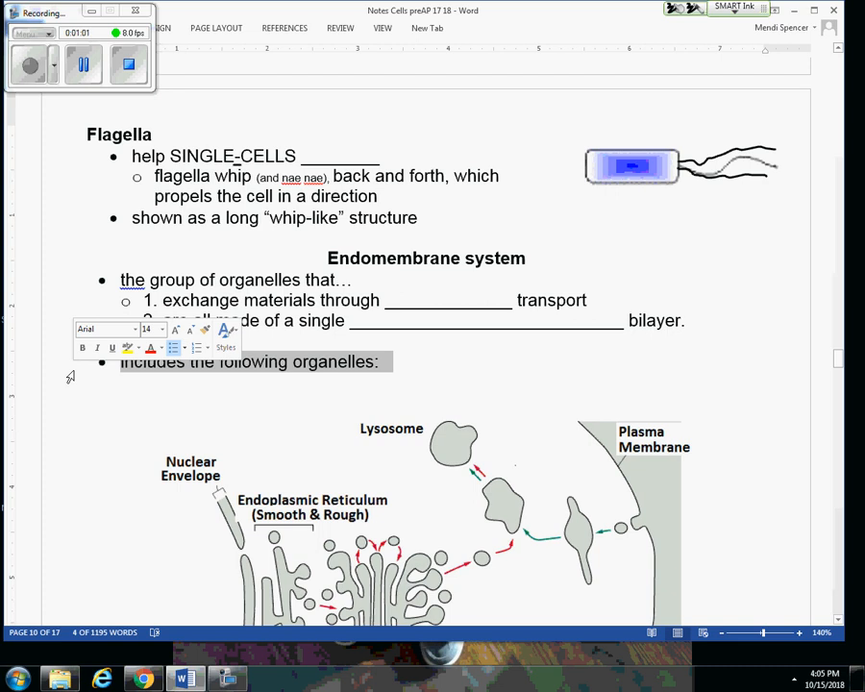
pyautogui.write('mov')
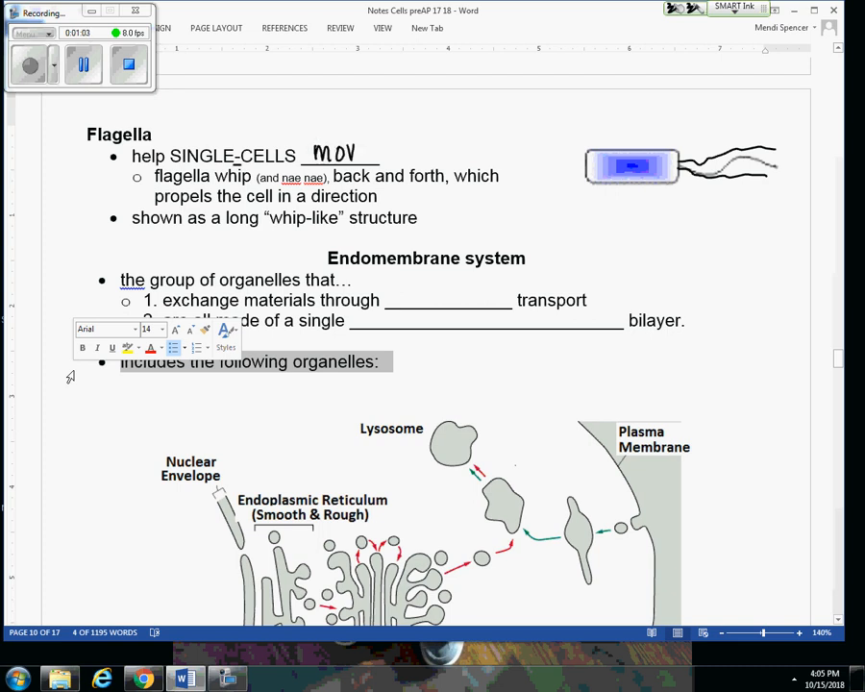
pyautogui.moveTo(356, 152)
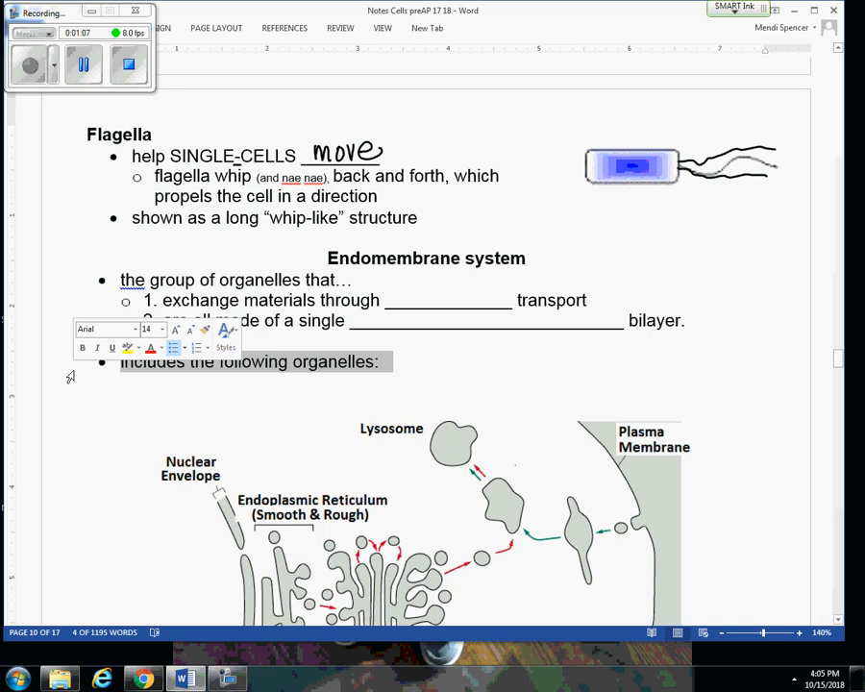
# Ink 'move' and 'food' into the Cilia blanks and mark the paramecium's cilia
pyautogui.scroll(3)
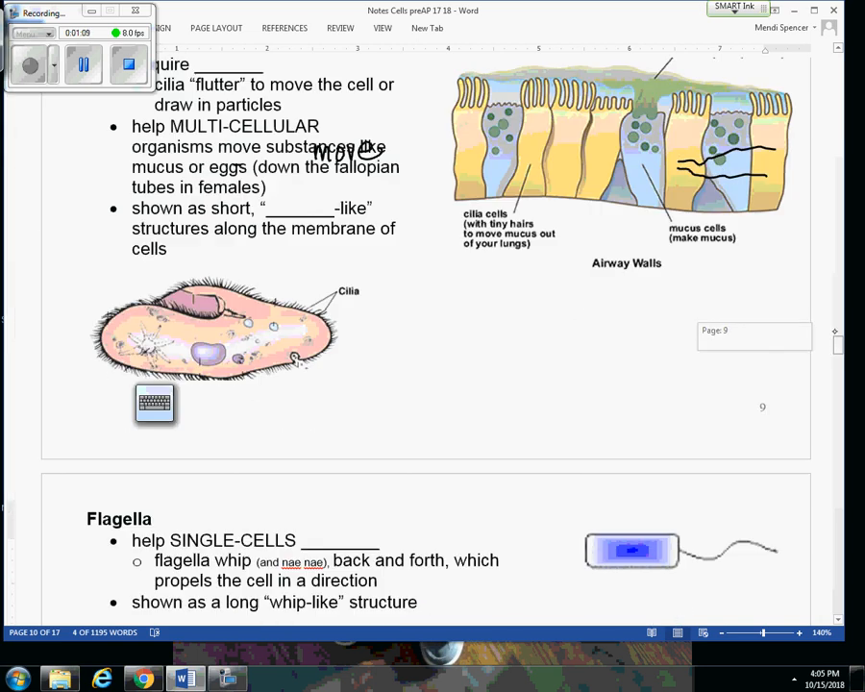
pyautogui.scroll(3)
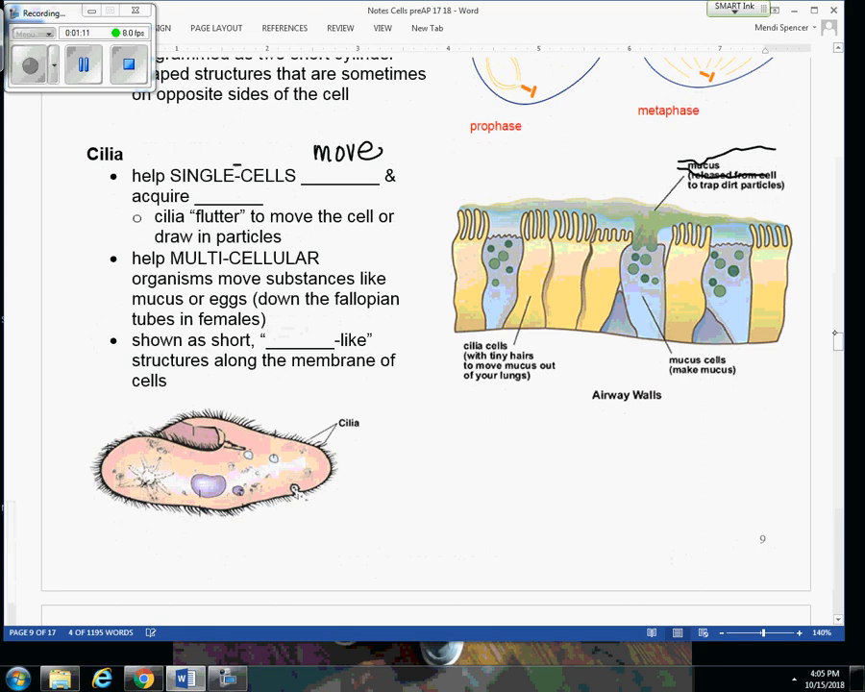
pyautogui.click(734, 8)
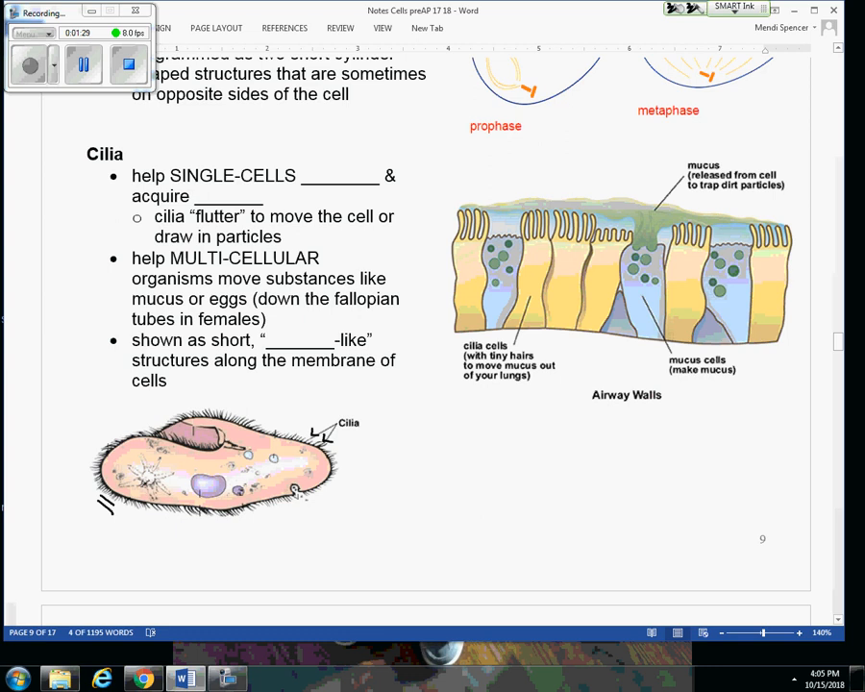
pyautogui.write('move')
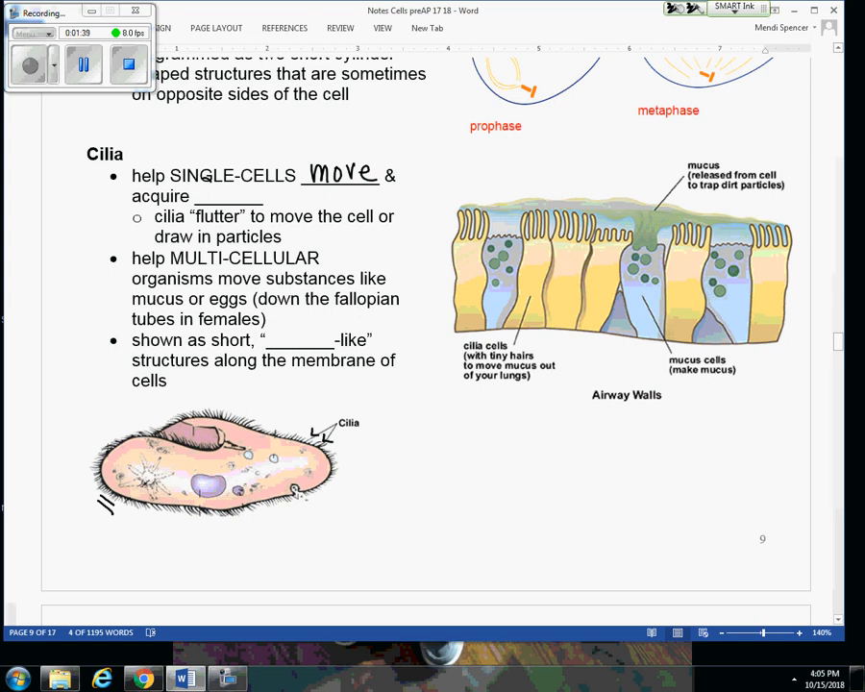
pyautogui.write('food')
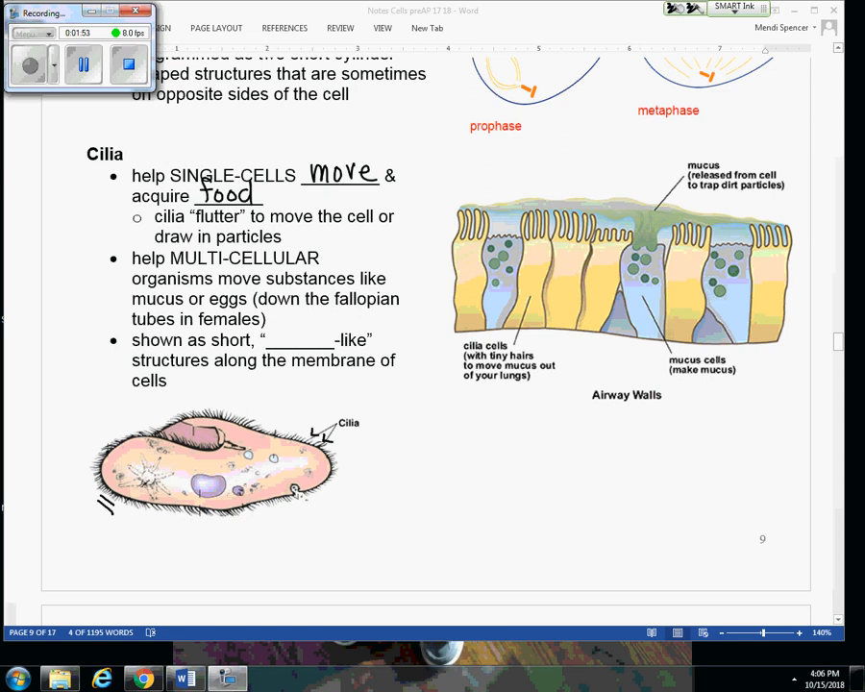
pyautogui.moveTo(440, 338)
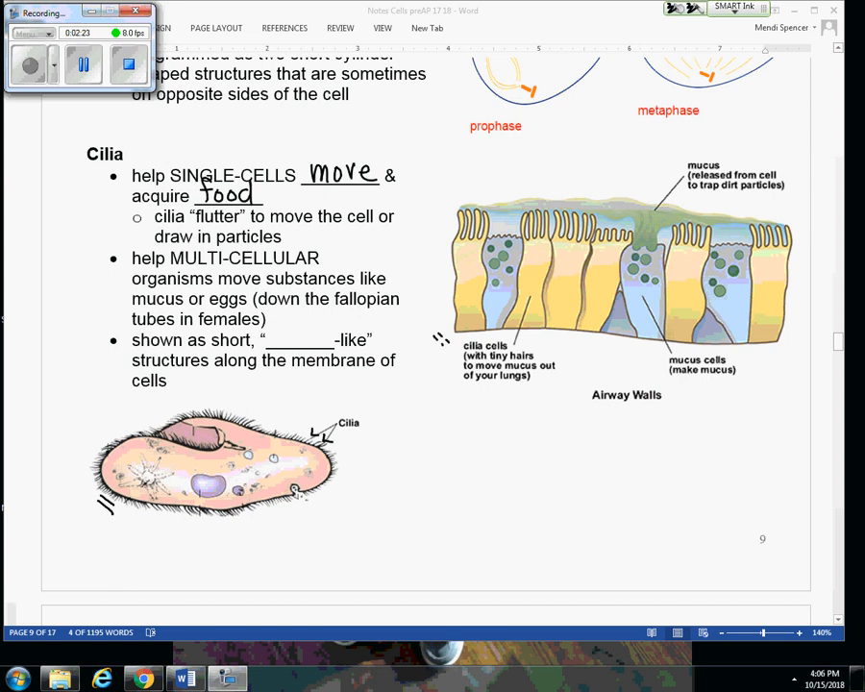
# Draw an ink arrow to the mucus on the airway walls diagram and write 'hair'
pyautogui.moveTo(453, 175); pyautogui.dragTo(495, 173)
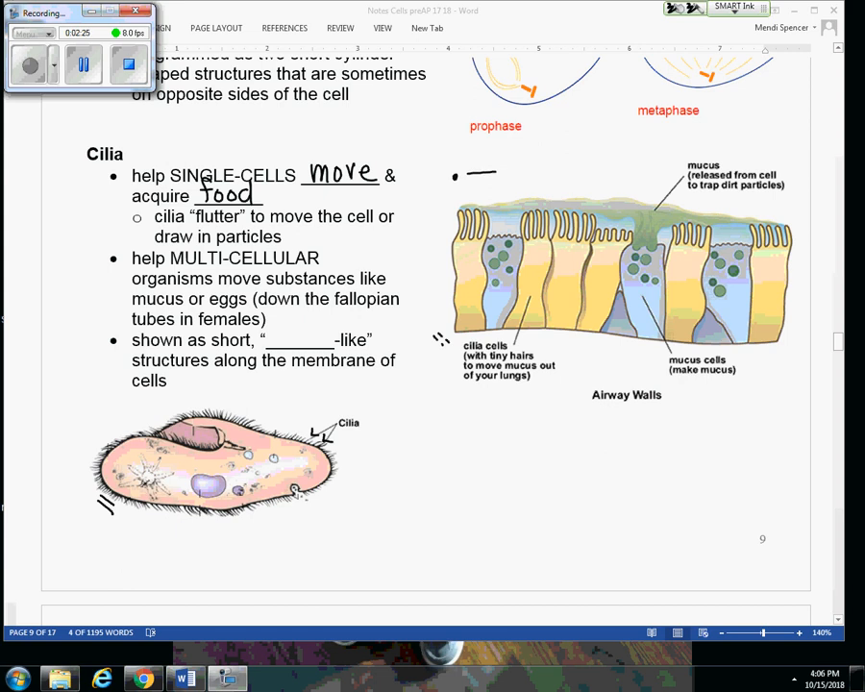
pyautogui.moveTo(489, 173); pyautogui.dragTo(557, 196)
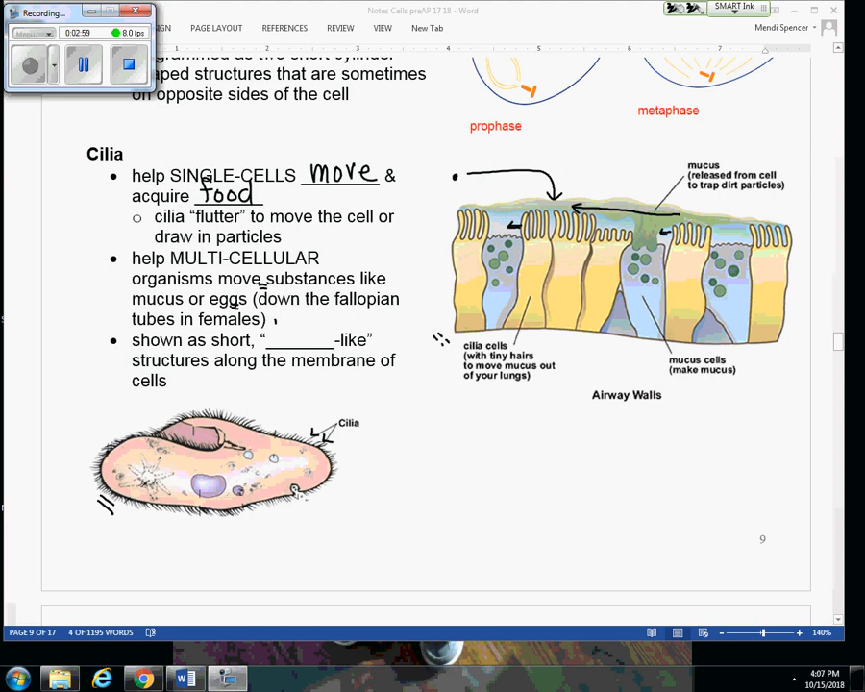
pyautogui.write('hair')
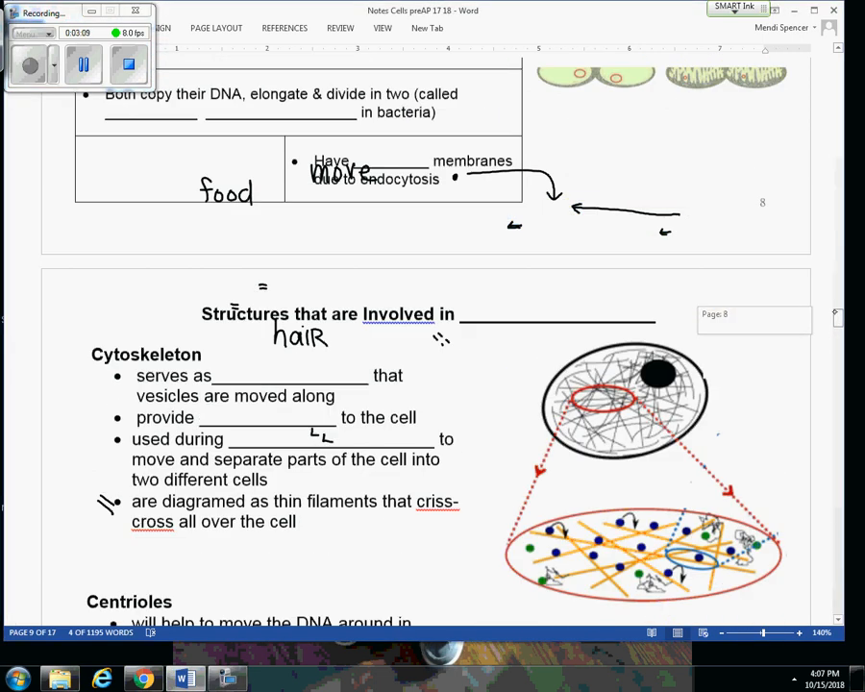
# Label the centrioles on the diagrams and ink 'cell division' into the Centrioles blank
pyautogui.scroll(-3)
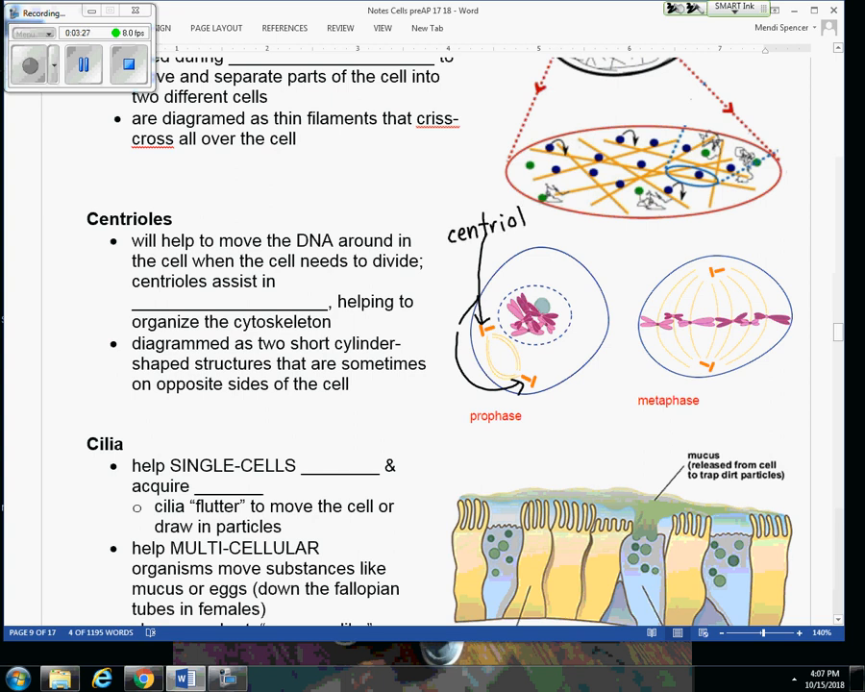
pyautogui.write('es')
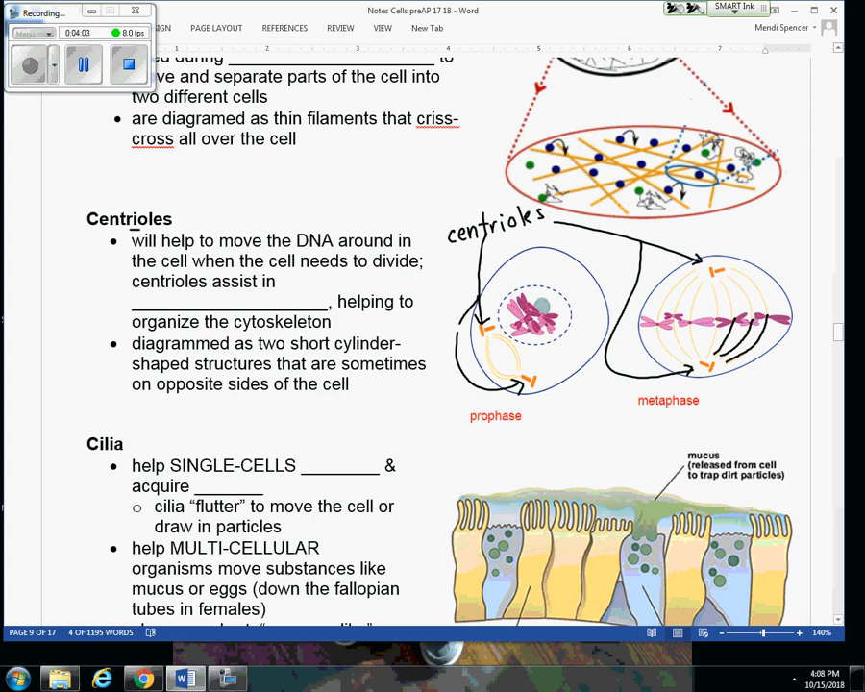
pyautogui.write('cell c')
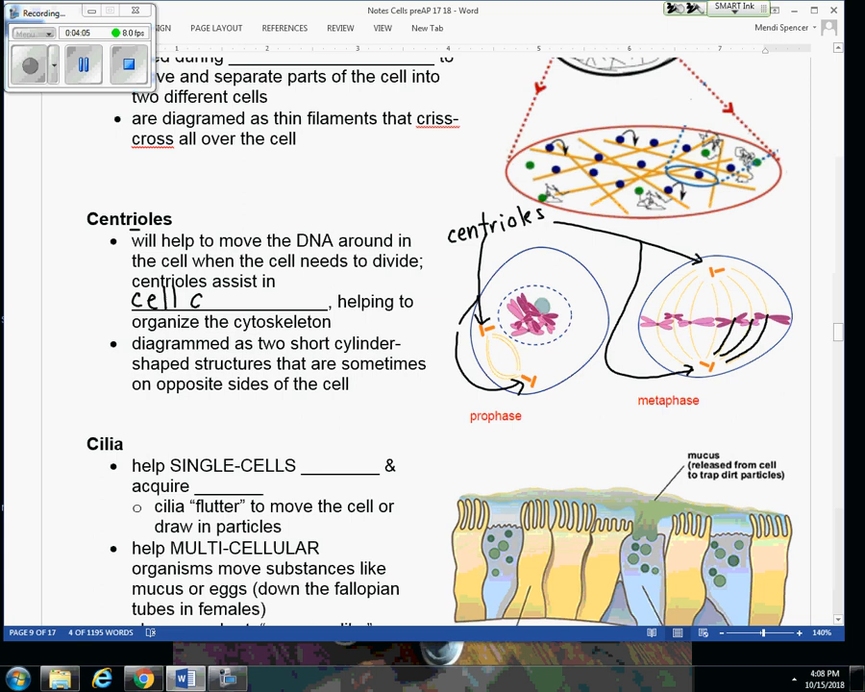
pyautogui.write('divis')
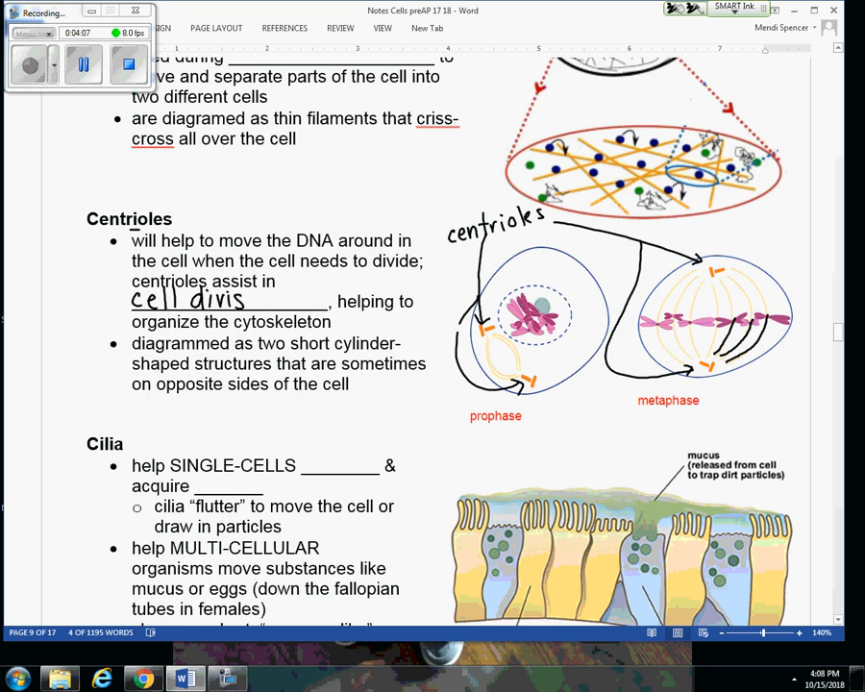
pyautogui.write('ion')
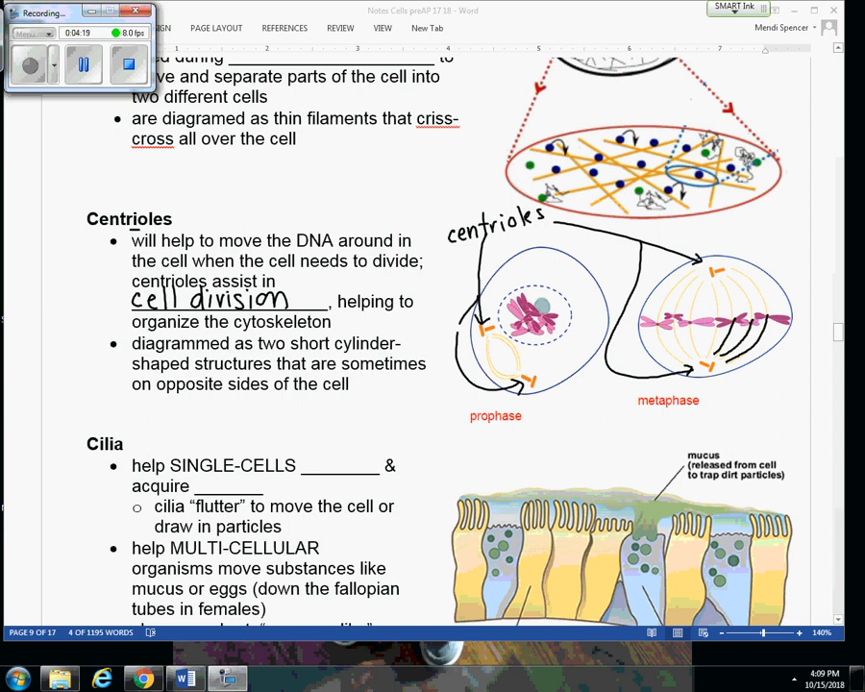
# Scroll down to the eukaryotic animal cell diagram page
pyautogui.scroll(-3)
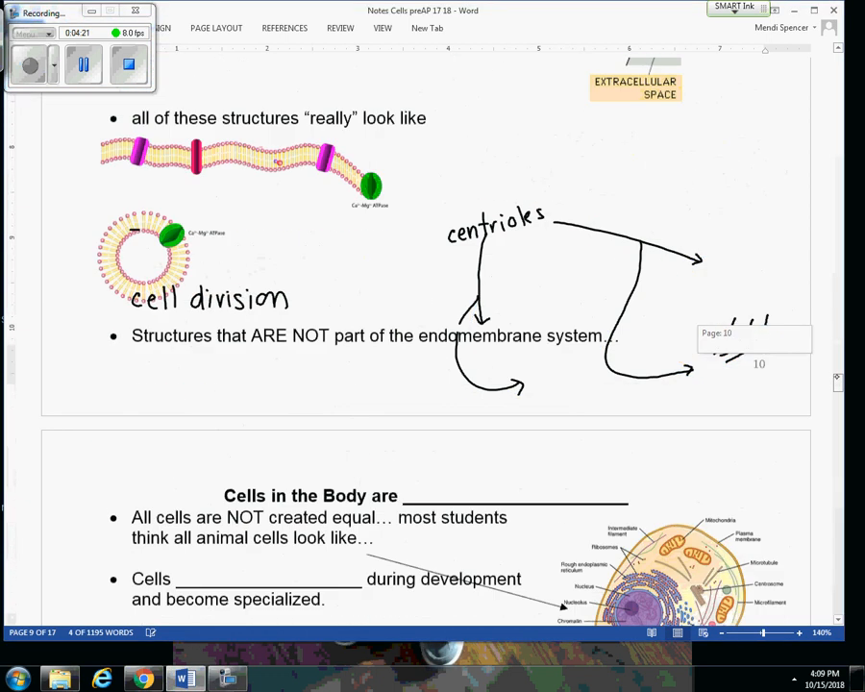
pyautogui.scroll(-3)
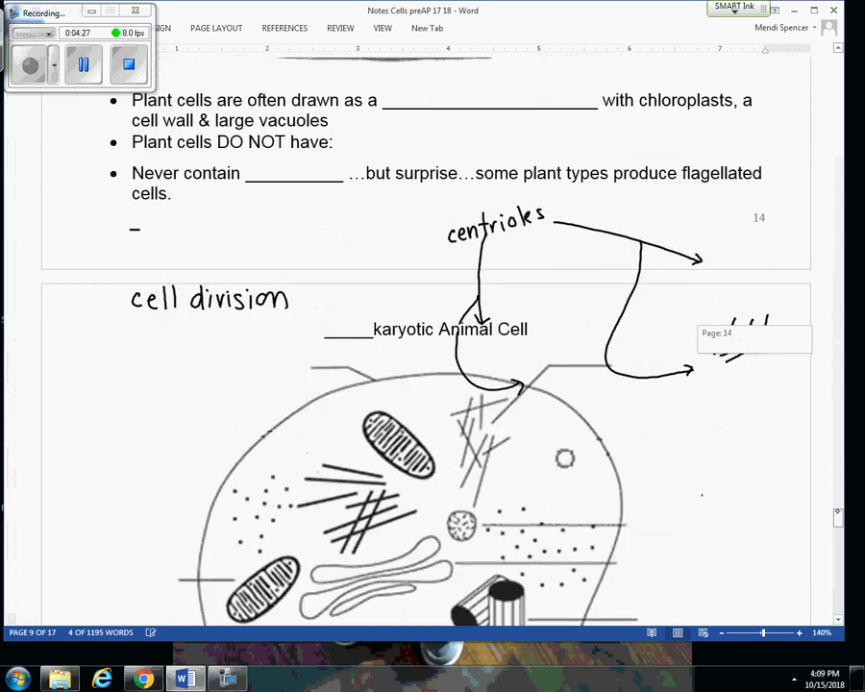
pyautogui.scroll(-3)
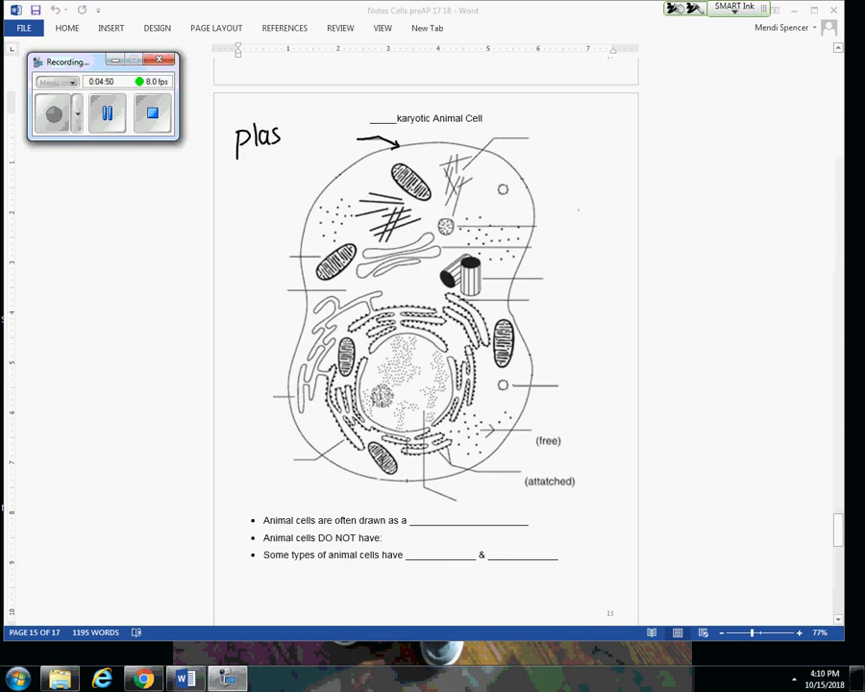
# Ink 'plasma membrane', cytoskeleton, lysosome, Golgi, centrioles and RER labels on the cell diagram
pyautogui.write('plasma membane')
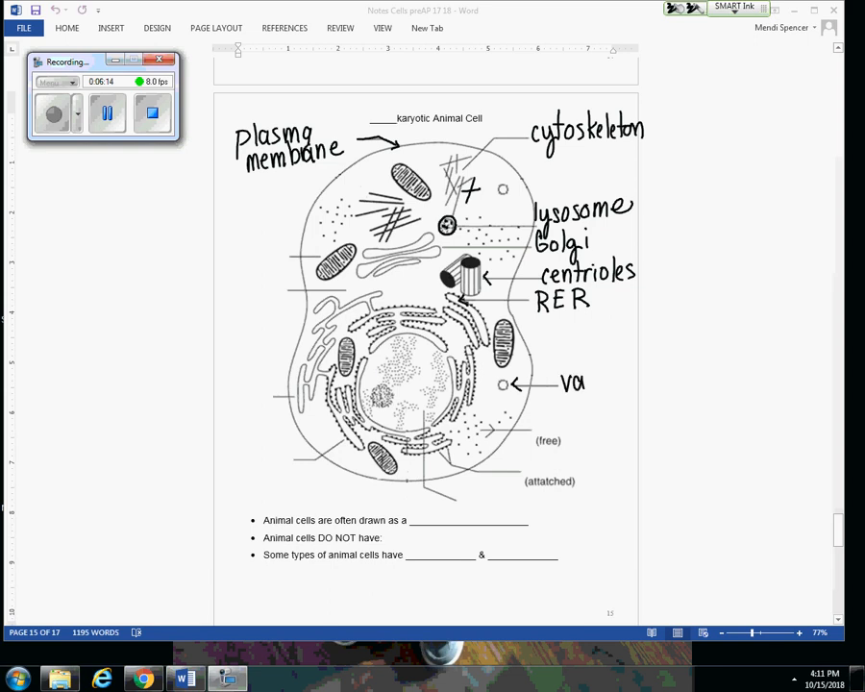
# Ink 'vacuole' and 'ribosomes' beside their label lines on the cell diagram
pyautogui.write('vacuole')
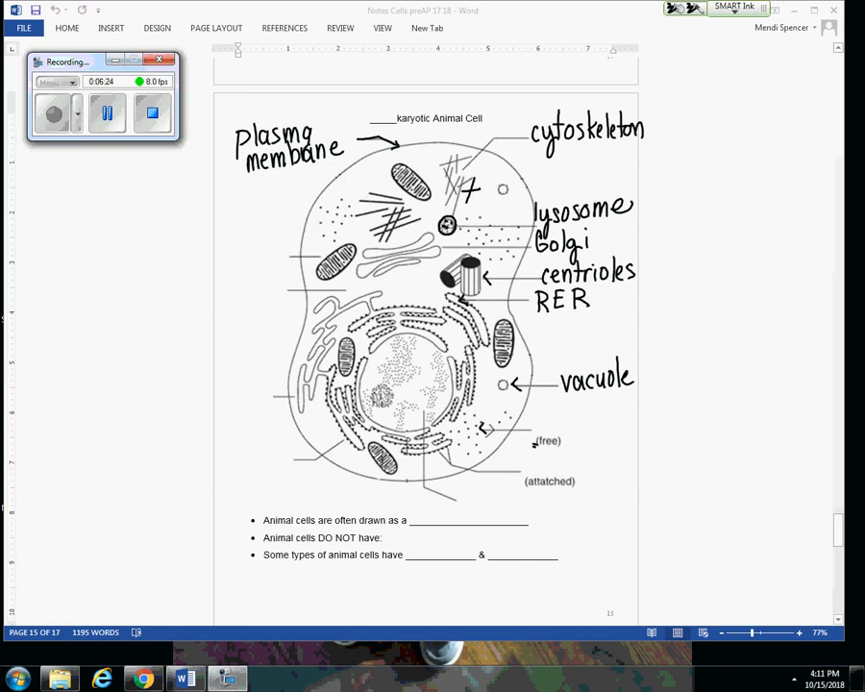
pyautogui.write('ribosomes')
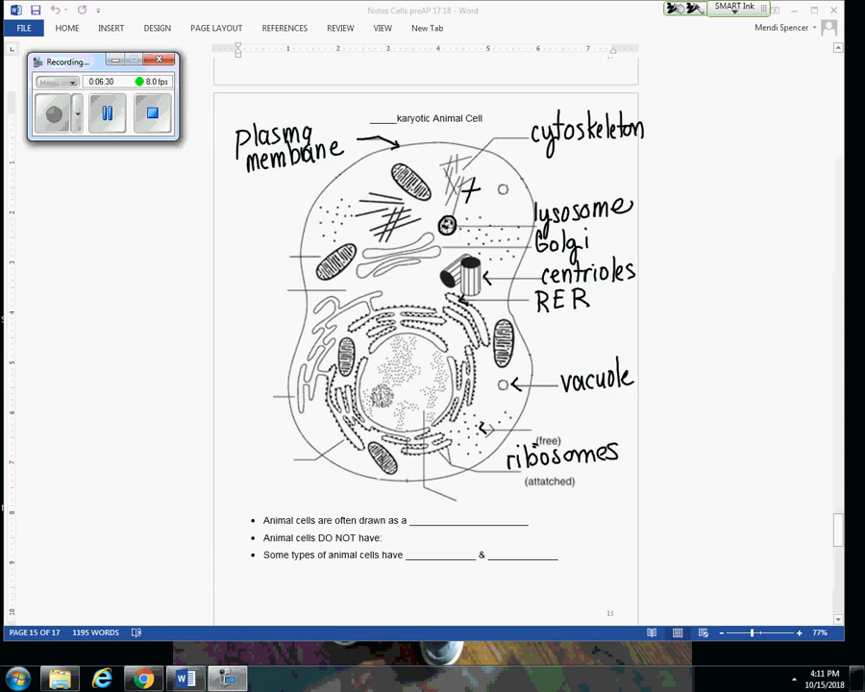
pyautogui.moveTo(425, 407)
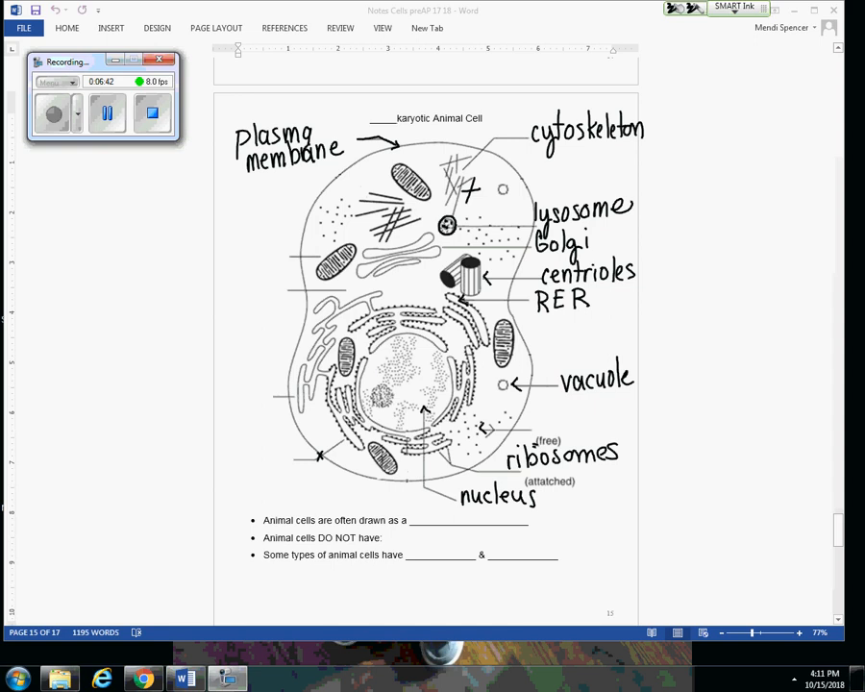
# Ink mitochondria, cytoplasm, SER, cilia and flagella labels, drawing cilia and a flagellum
pyautogui.moveTo(226, 394); pyautogui.dragTo(269, 385)
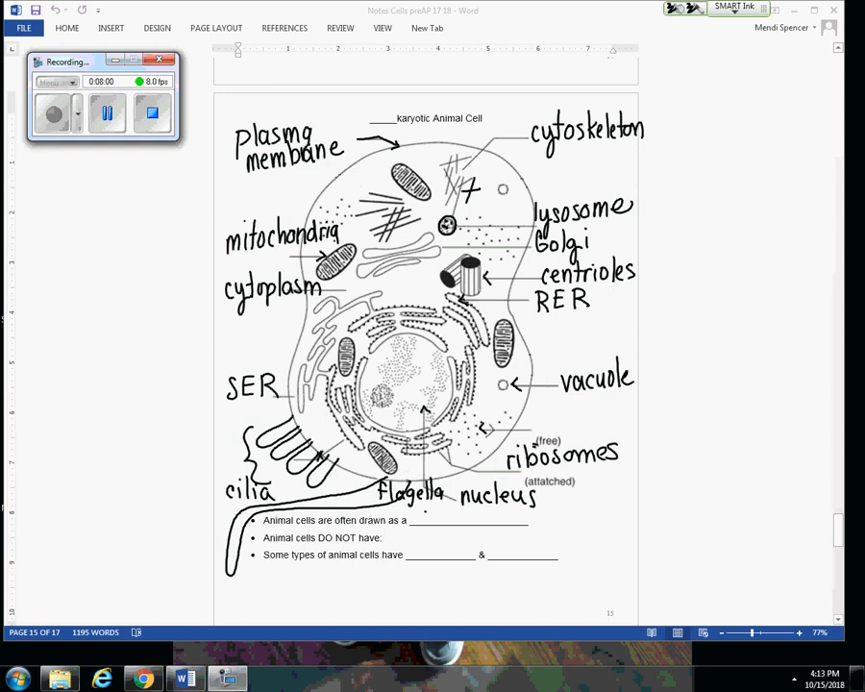
# Ink 'circle' into the first blank about how animal cells are drawn
pyautogui.write('circ')
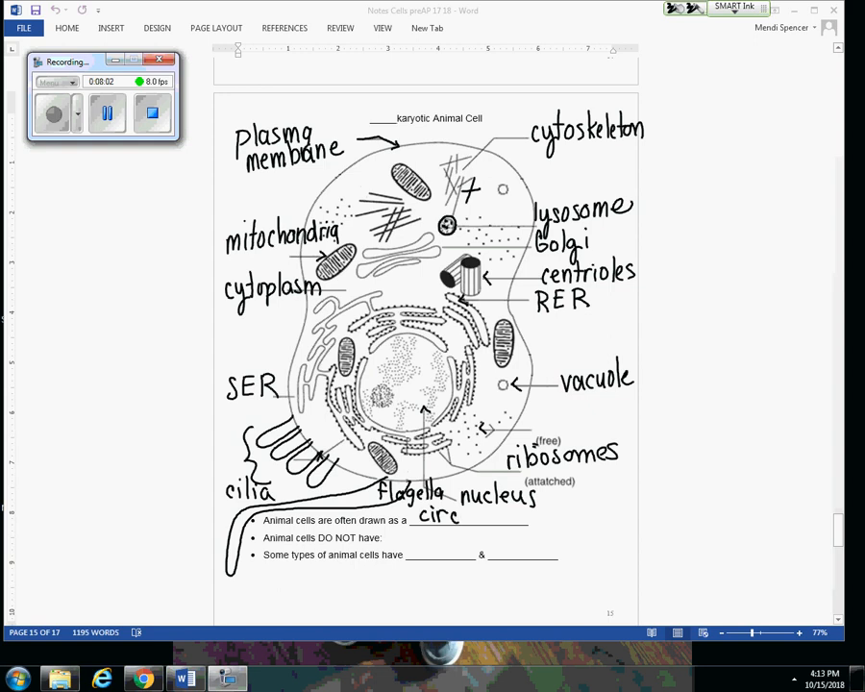
pyautogui.write('le')
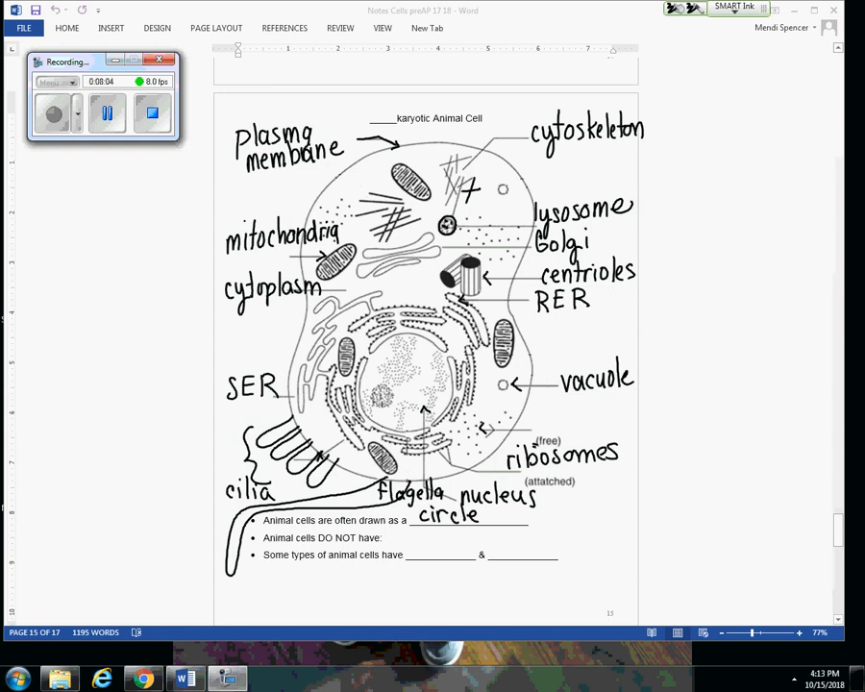